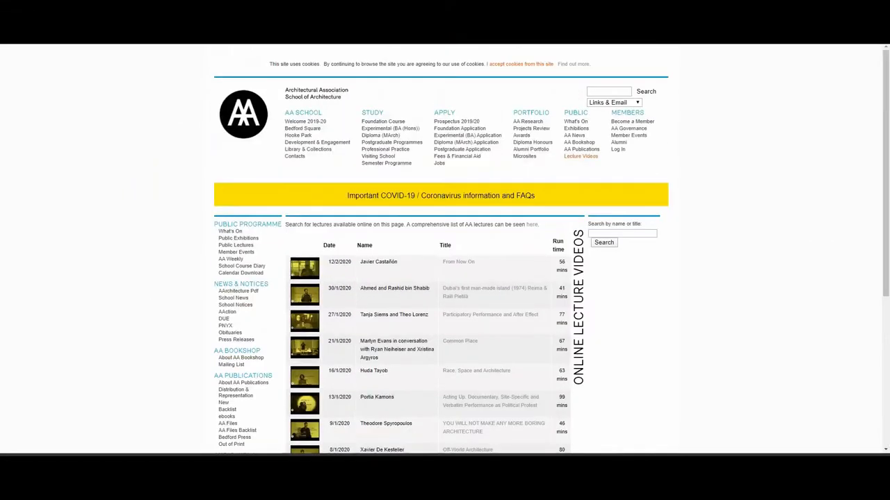
Scroll the 'nptel architecture and planning' results while the Contemporary Architecture and Design playlist plays
scroll(down, 3)
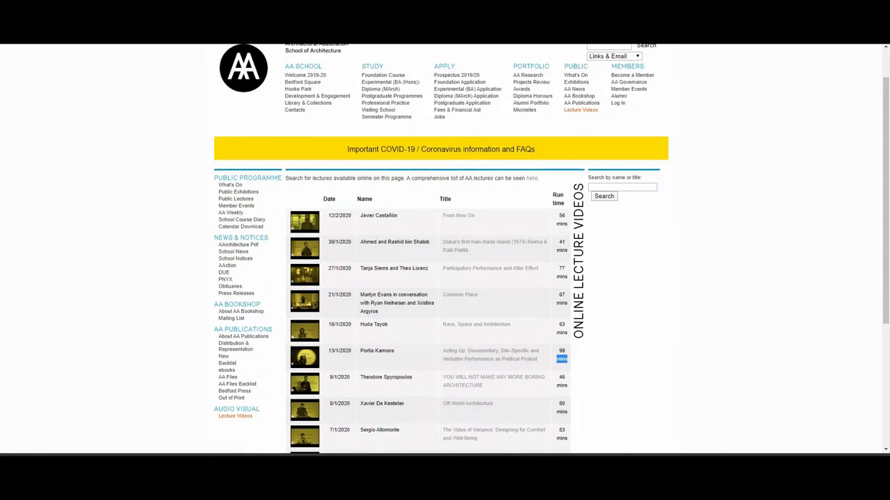
scroll(down, 3)
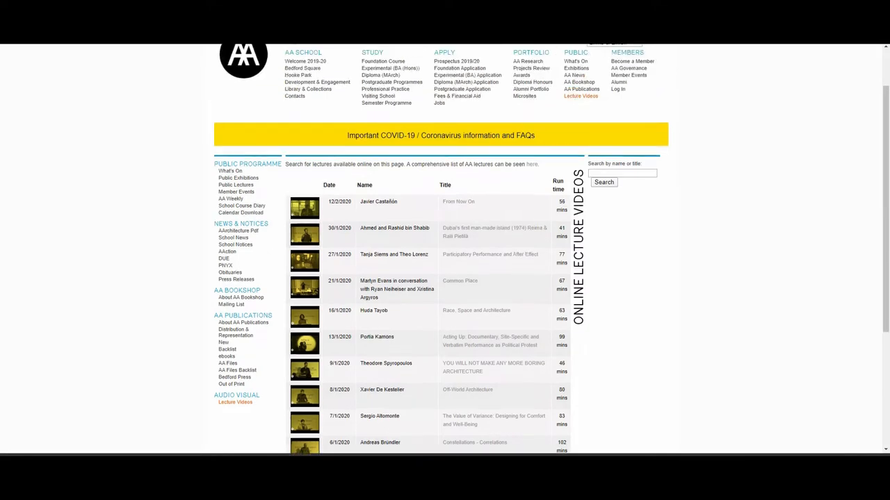
scroll(up, 3)
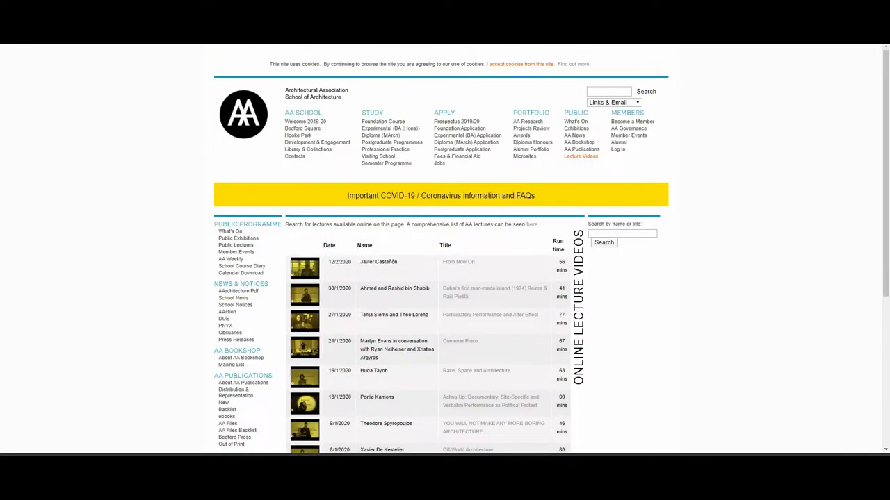
scroll(down, 3)
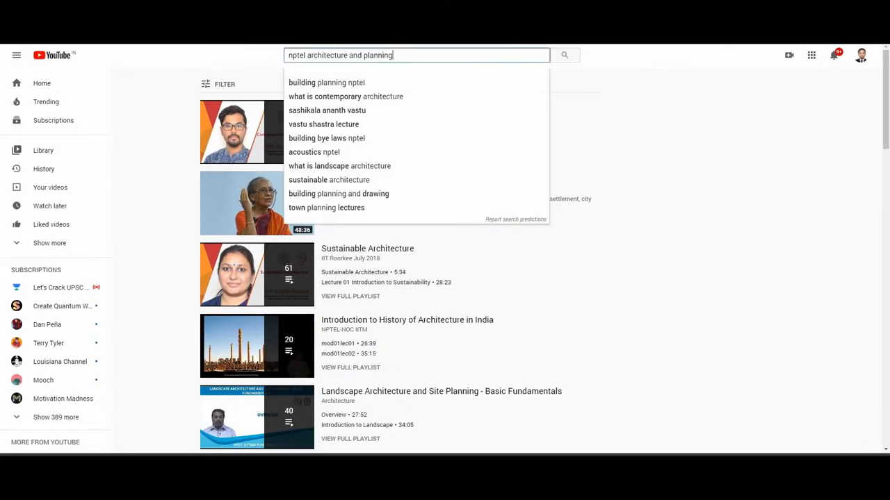
scroll(down, 3)
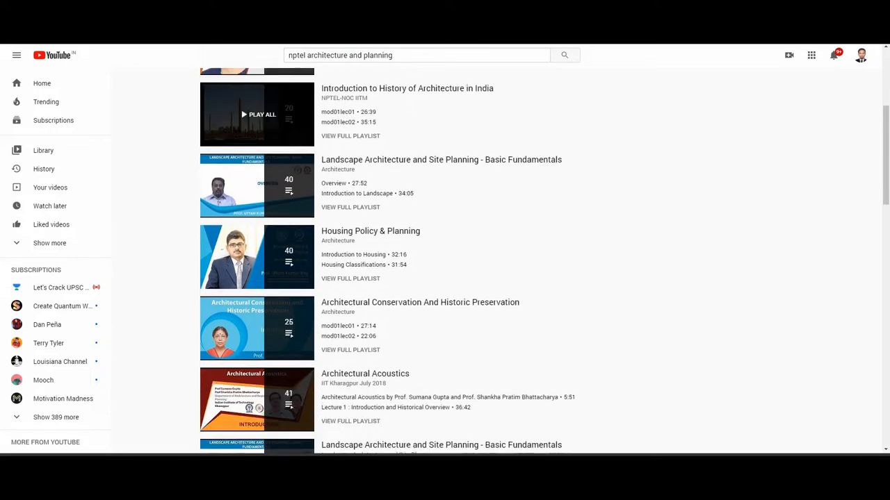
scroll(down, 3)
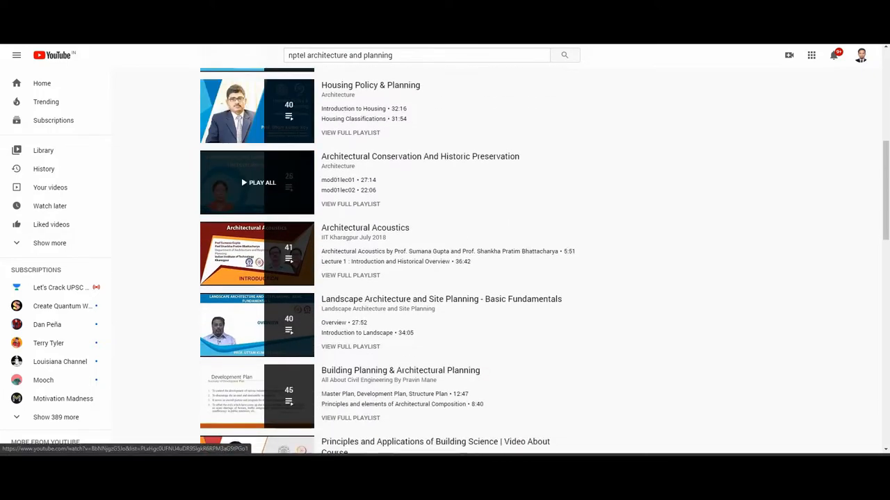
scroll(down, 3)
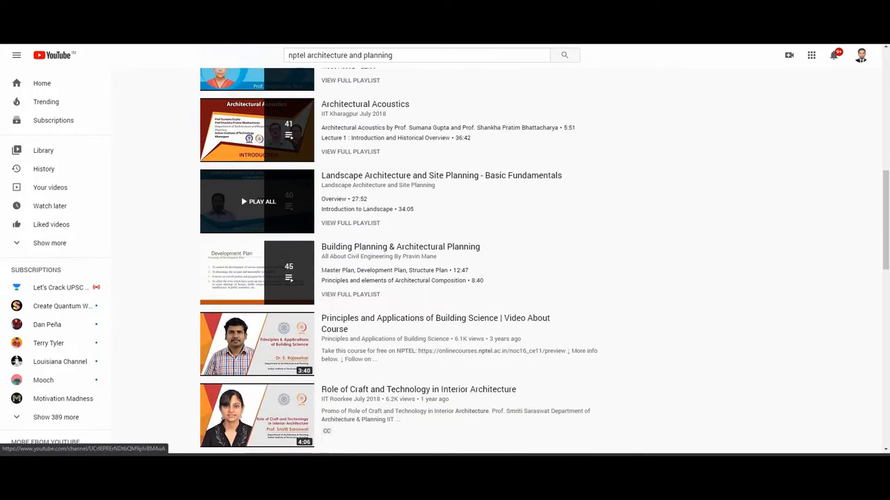
scroll(down, 3)
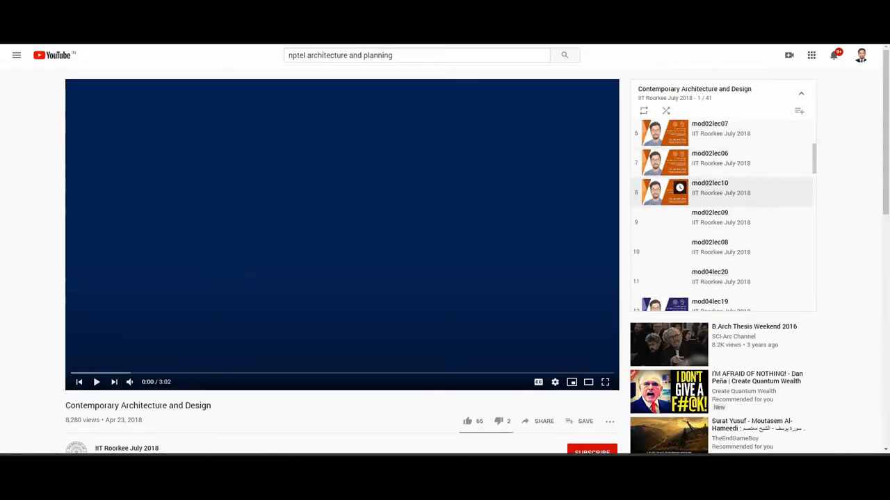
scroll(down, 3)
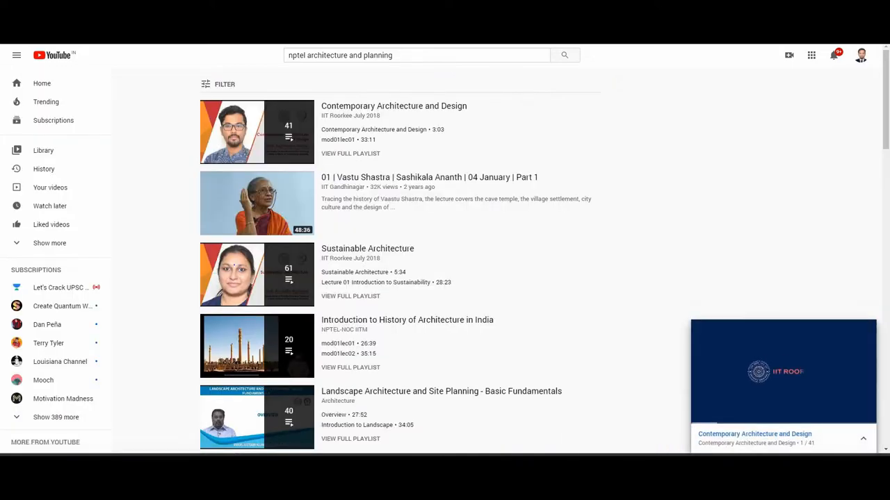
scroll(down, 3)
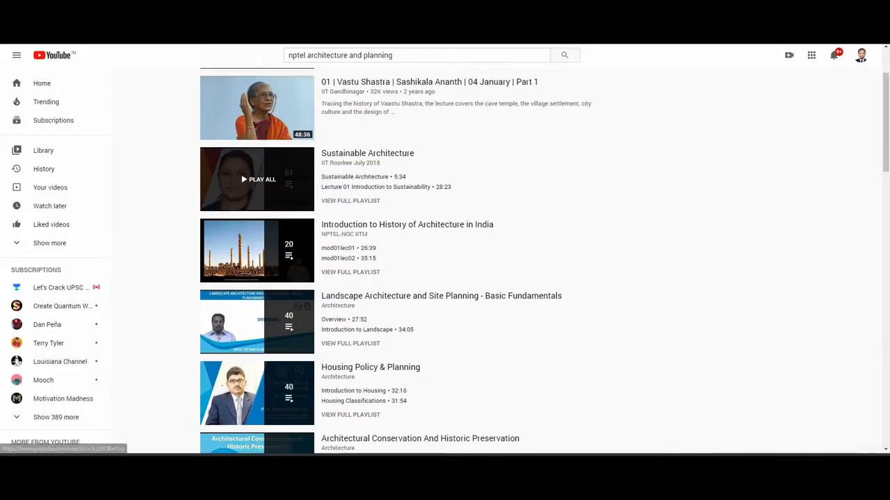
scroll(down, 3)
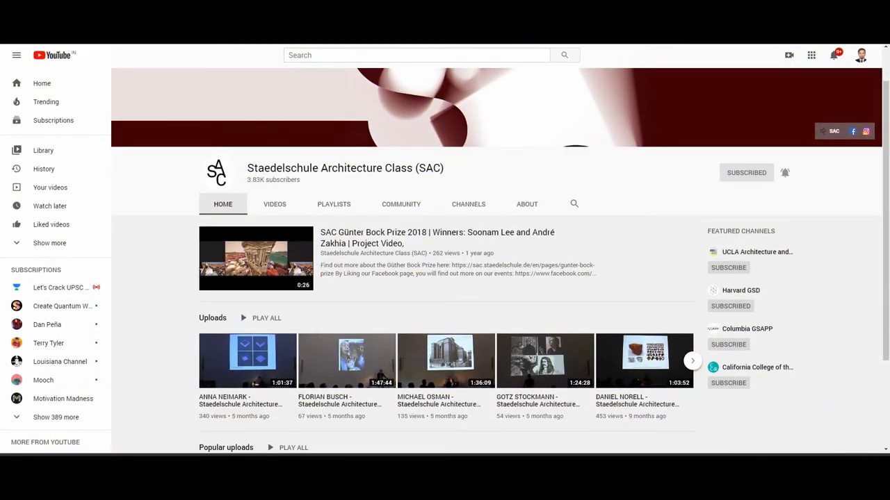
Open the Staedelschule Architecture Class VIDEOS tab and scroll through its uploaded lectures
click(274, 204)
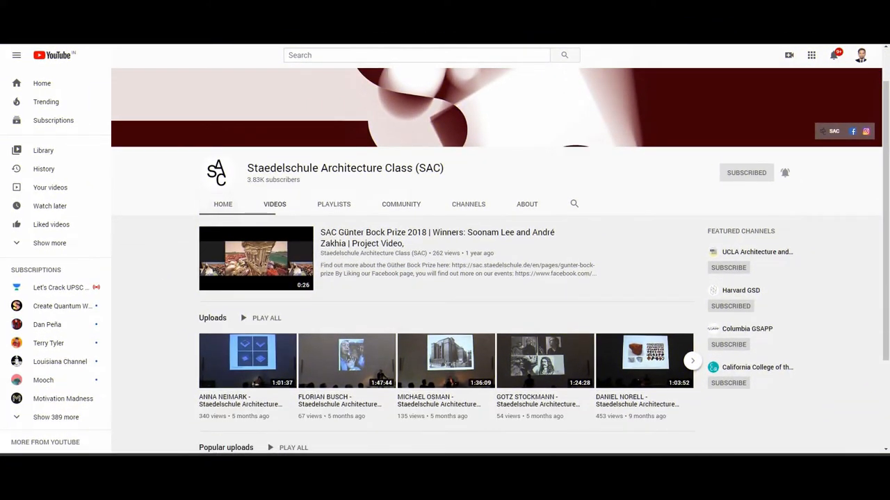
scroll(down, 3)
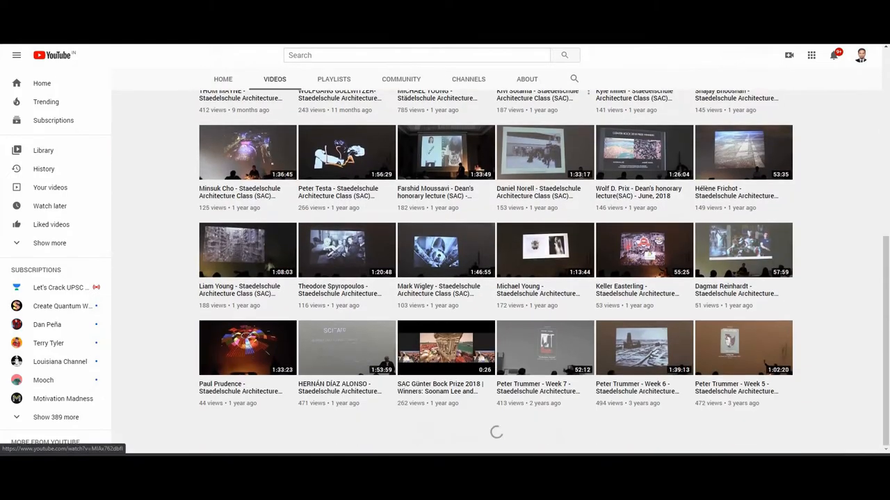
scroll(down, 3)
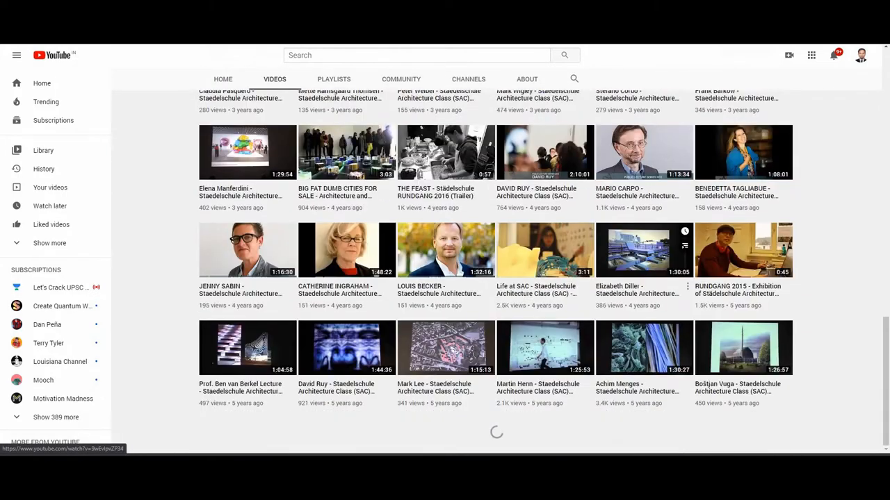
scroll(down, 3)
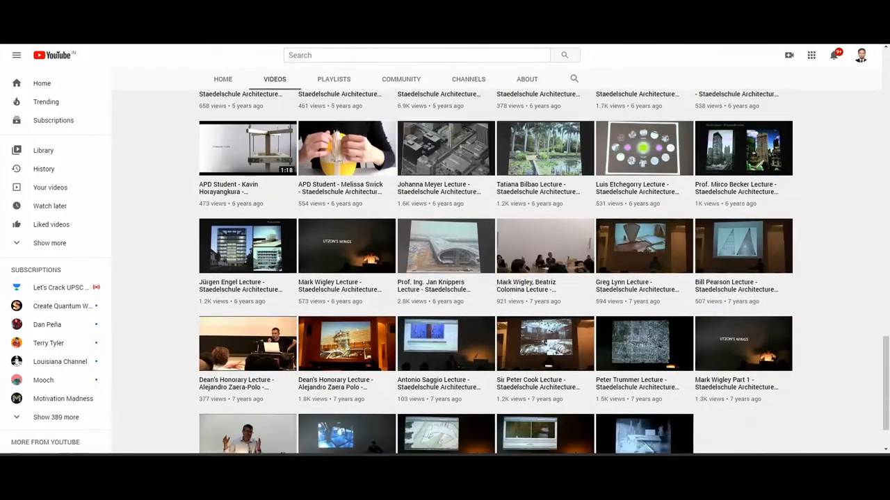
scroll(down, 3)
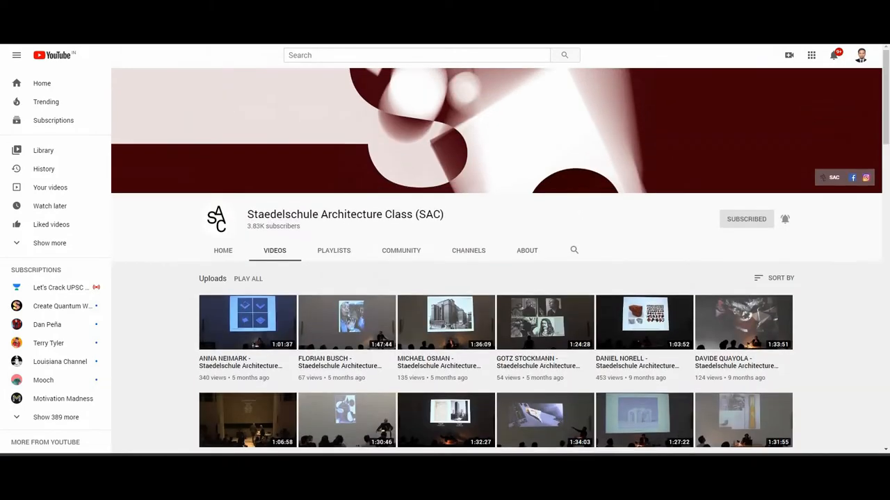
click(222, 250)
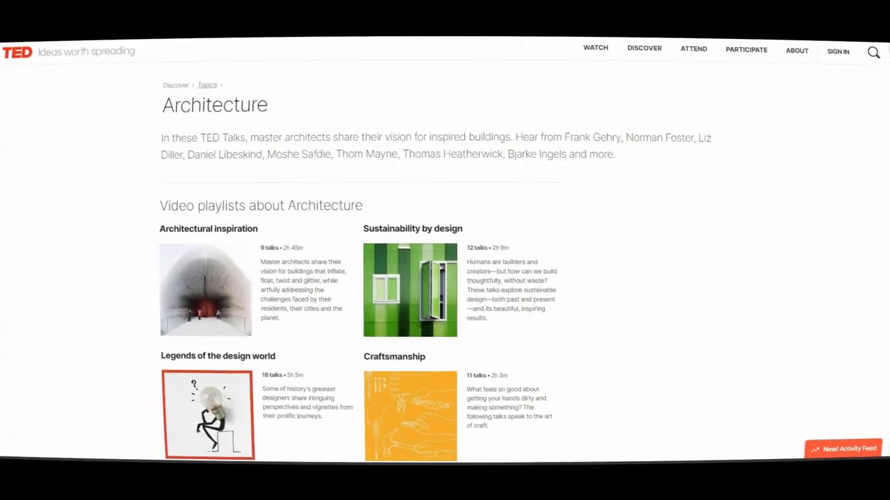
Scroll TED's Architecture topic page down to the 'Talks about Architecture' grid
scroll(down, 3)
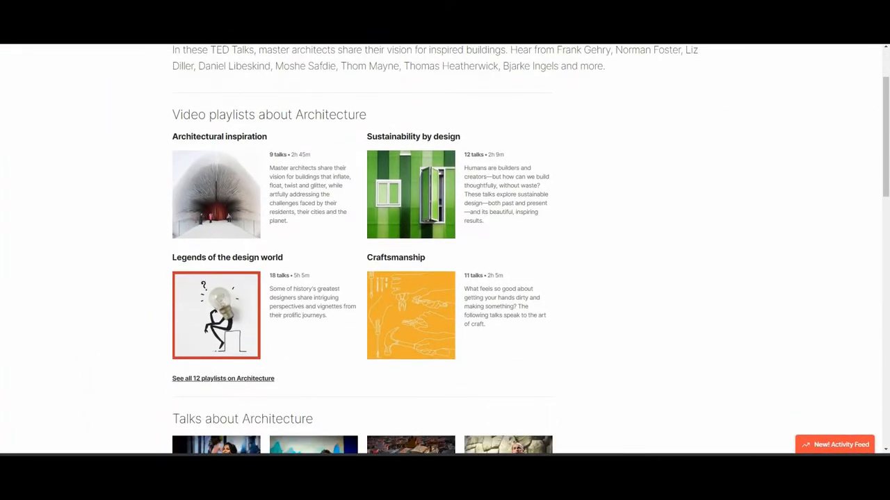
scroll(up, 3)
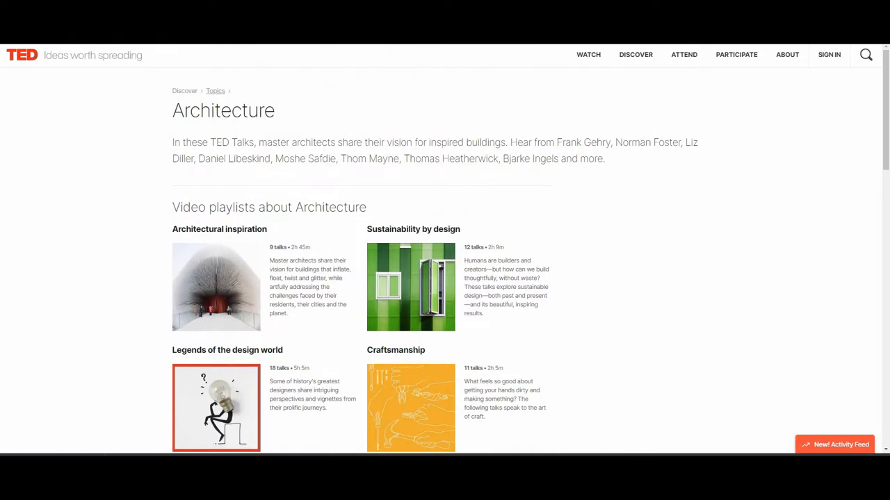
scroll(down, 3)
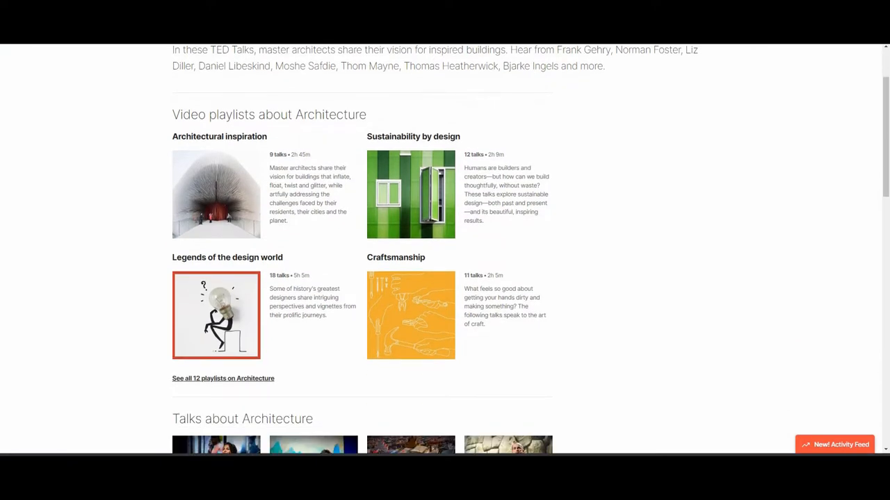
scroll(down, 3)
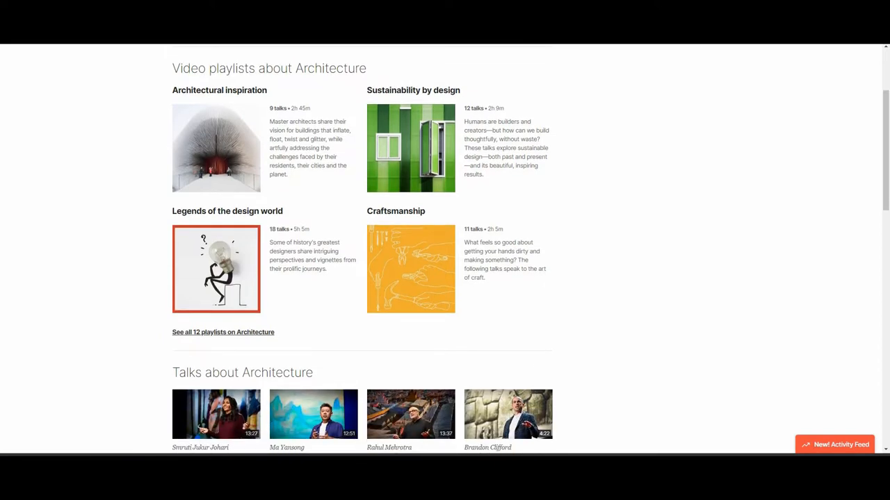
scroll(down, 3)
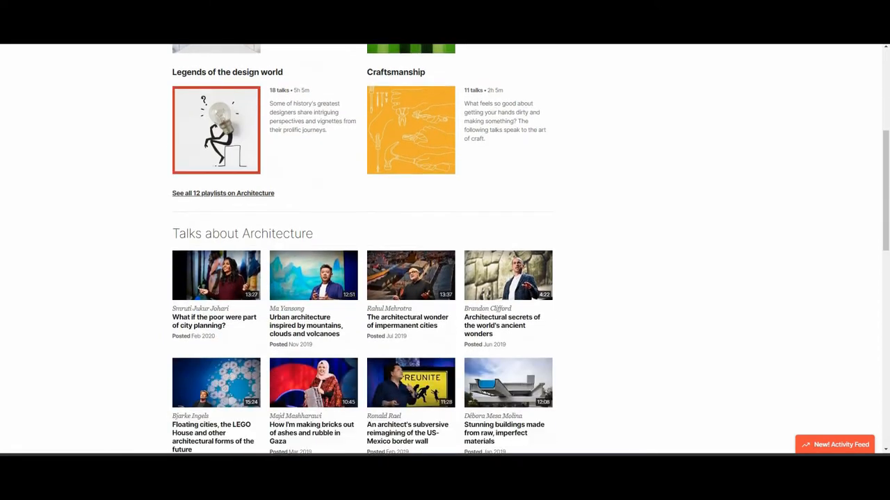
Scroll further through the architecture talks
scroll(down, 3)
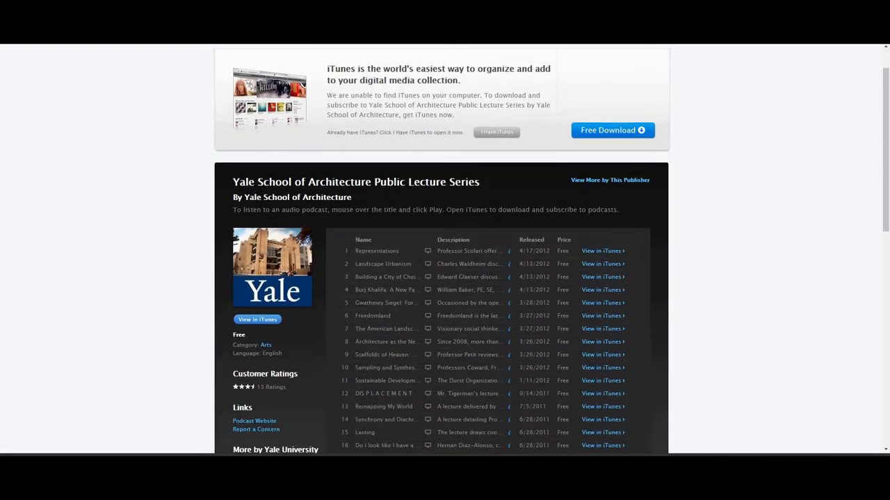
Scroll through the Yale School of Architecture Public Lecture Series episode list
scroll(down, 3)
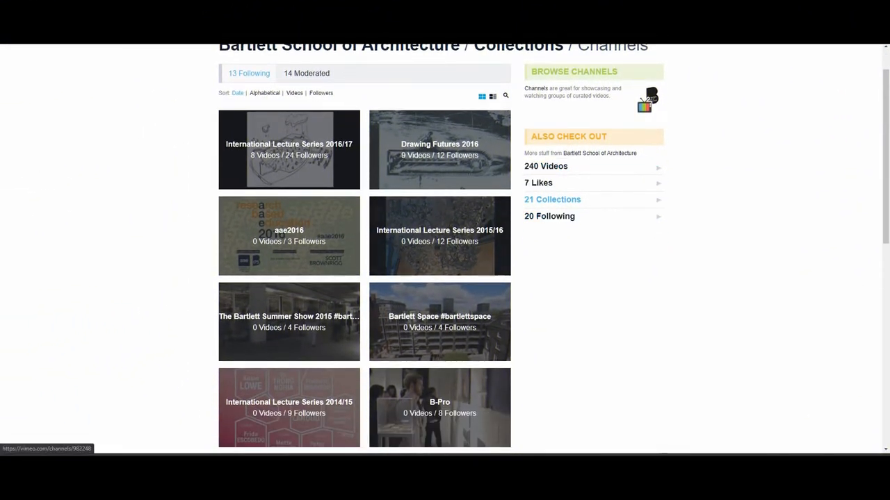
Scroll through the Bartlett School of Architecture's Vimeo channel thumbnails, including International Lecture Series
scroll(down, 3)
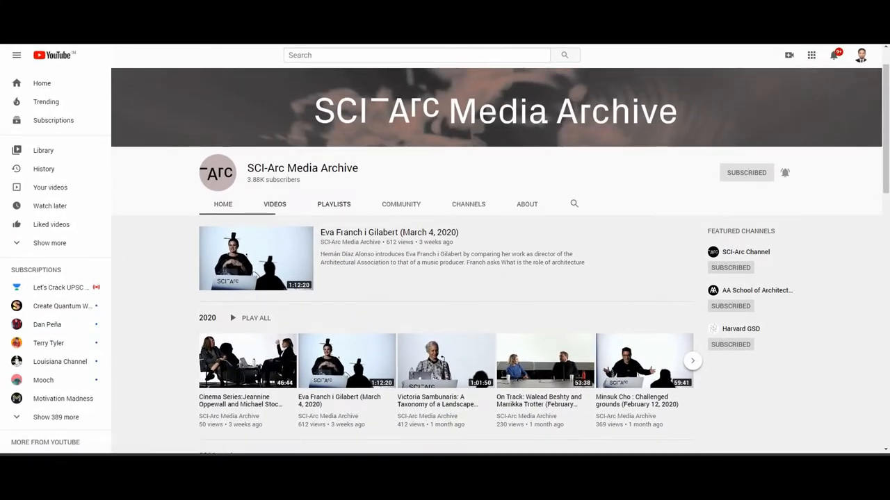
Scroll the SCI-Arc Media Archive uploads from 2020 lectures back to older recordings
scroll(down, 3)
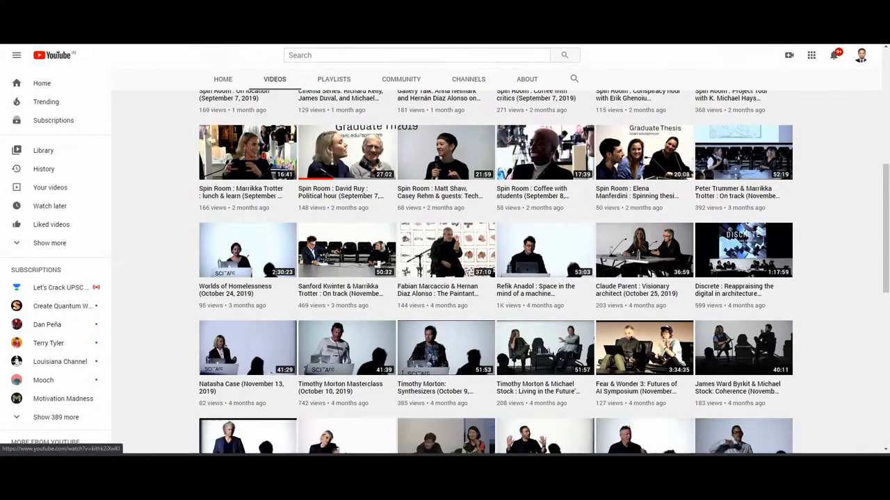
scroll(down, 3)
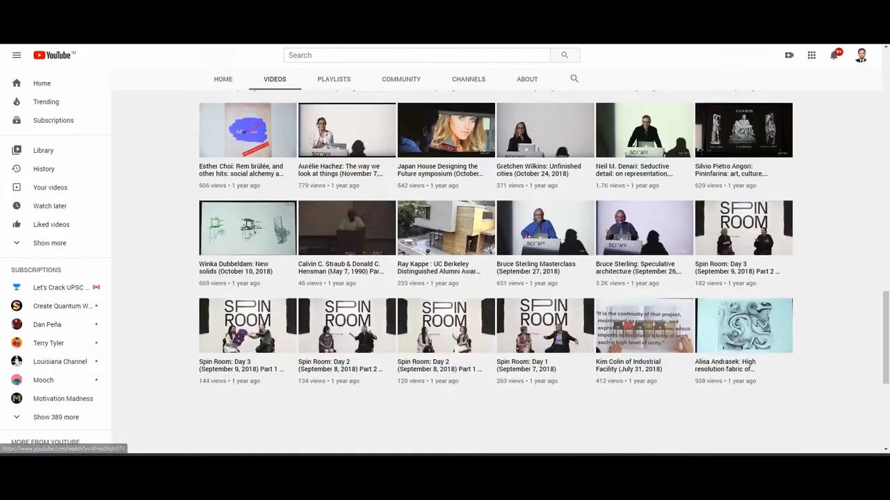
scroll(down, 3)
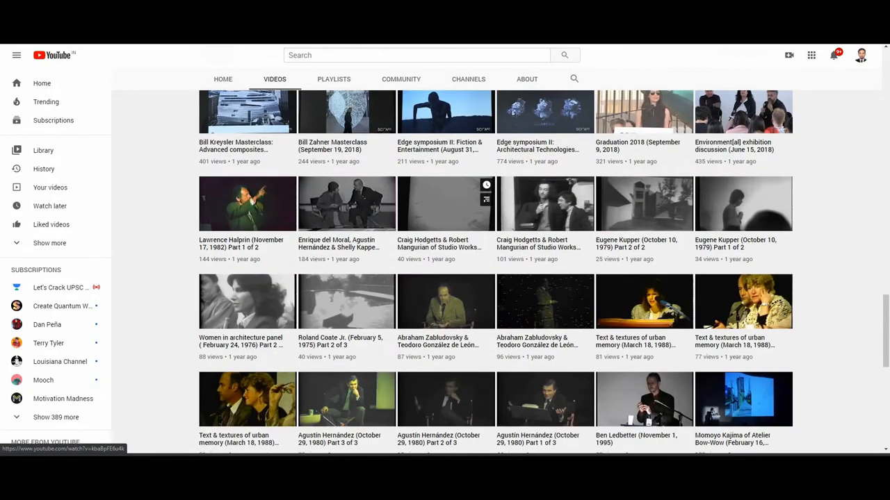
scroll(down, 3)
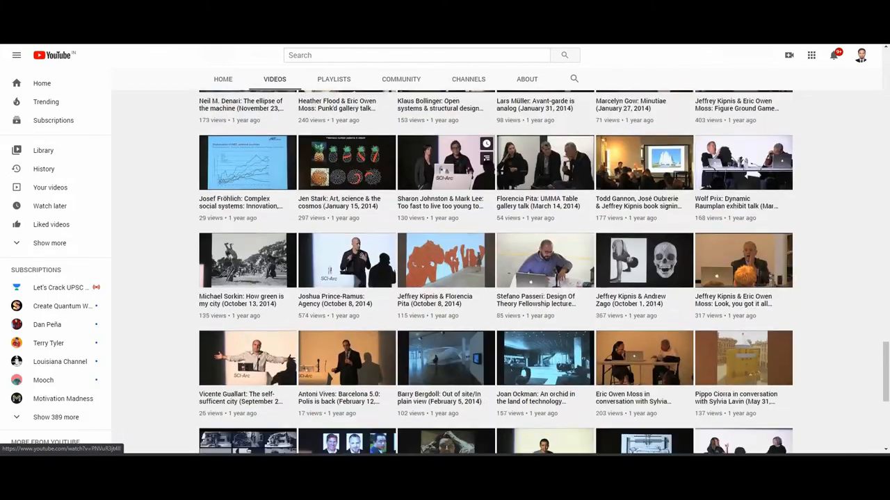
scroll(down, 3)
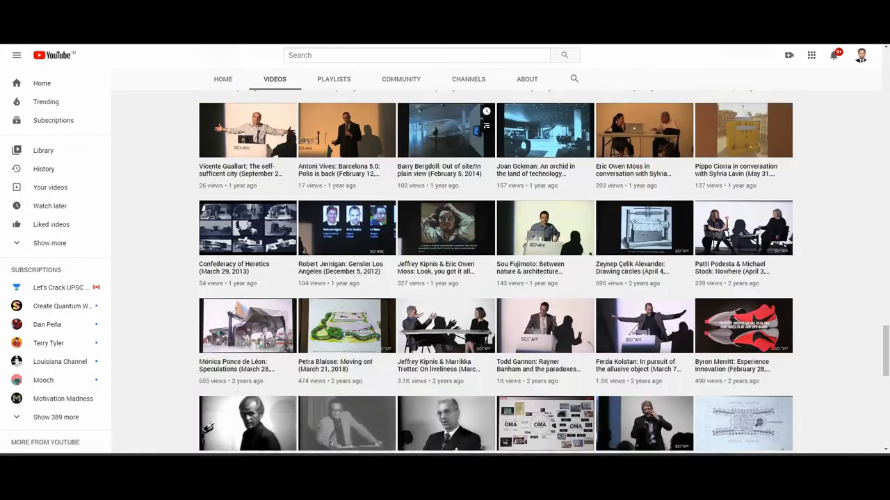
scroll(down, 3)
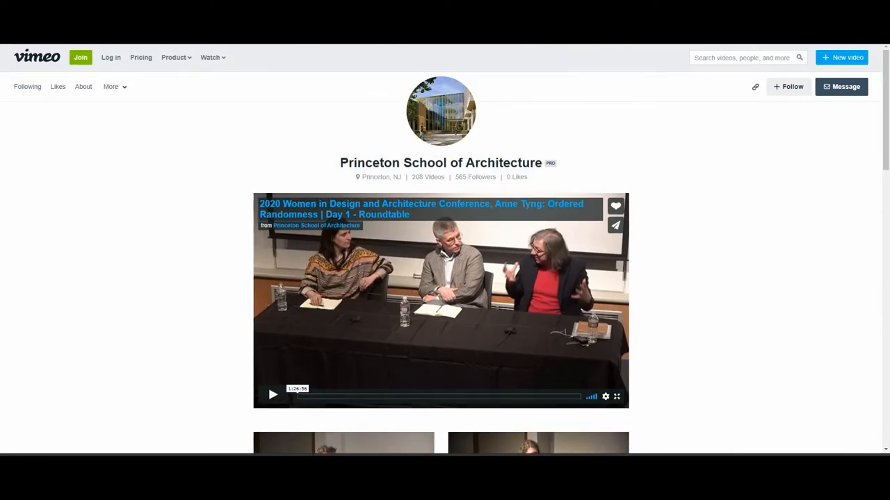
Scroll Princeton School of Architecture's Vimeo lectures and load more with the More button
scroll(down, 3)
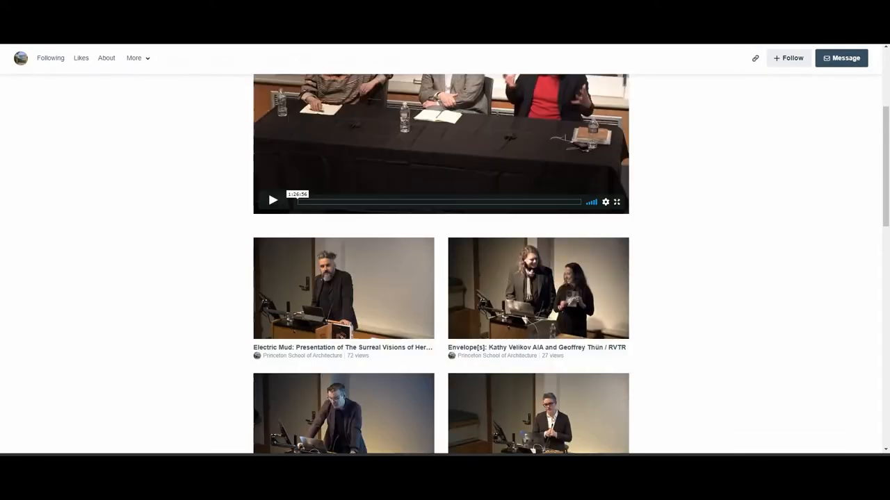
scroll(down, 3)
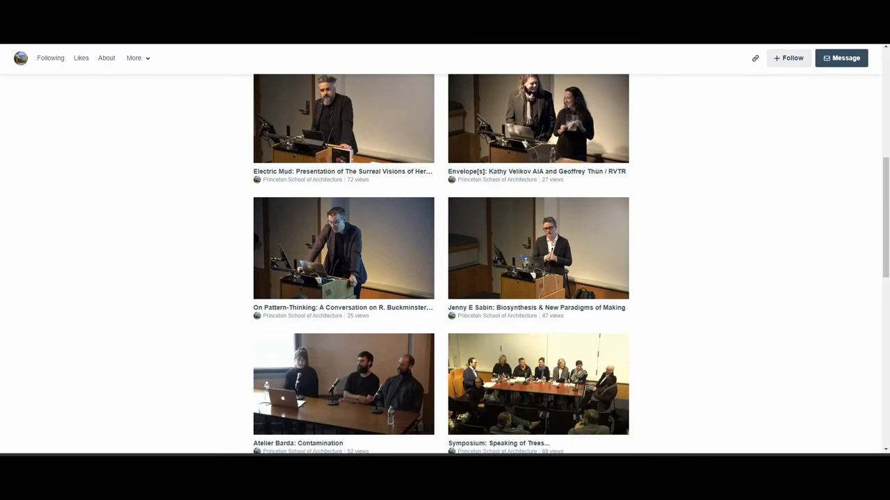
scroll(down, 3)
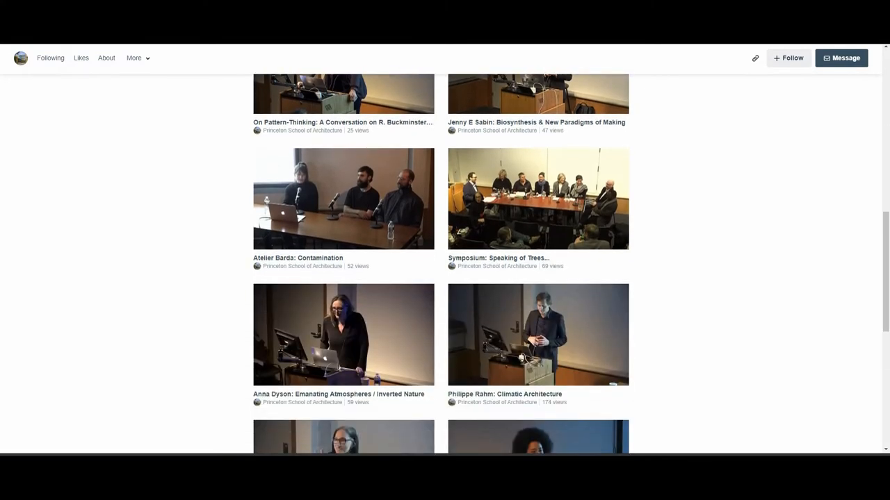
scroll(down, 3)
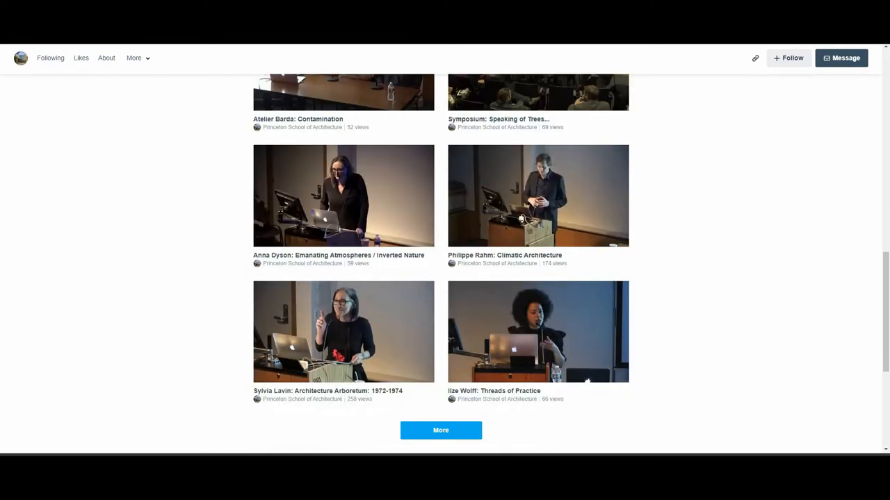
scroll(down, 3)
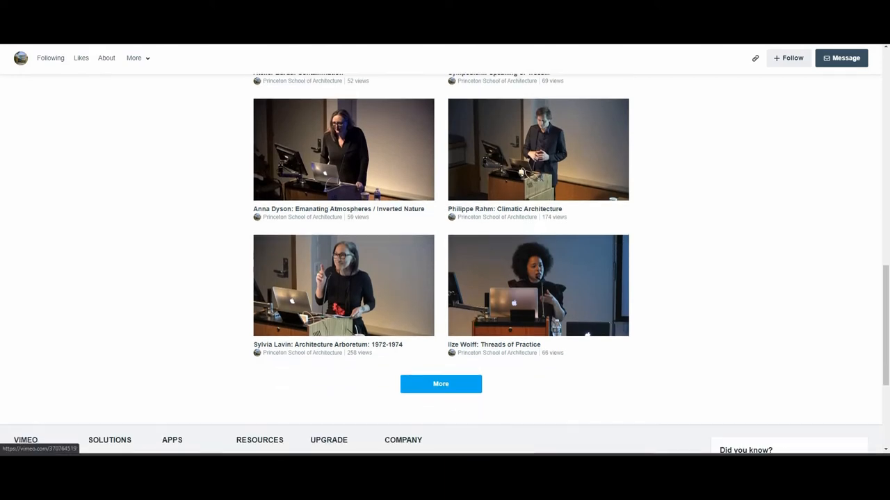
click(440, 384)
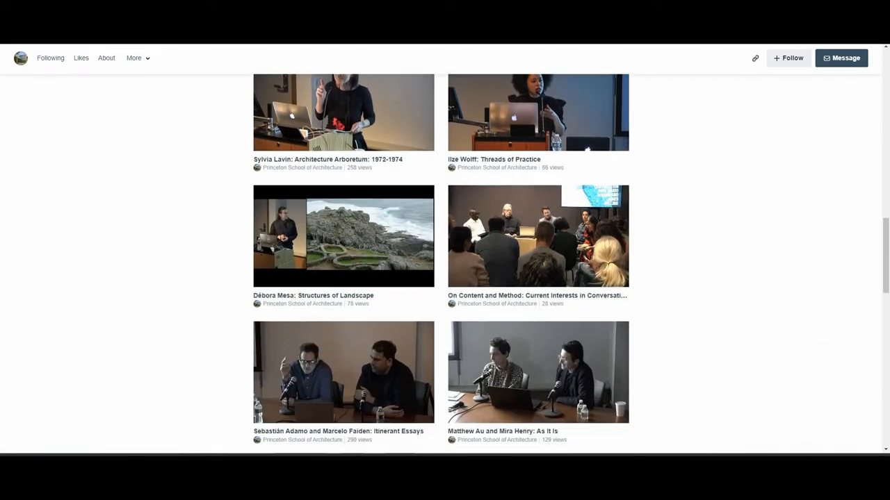
scroll(down, 3)
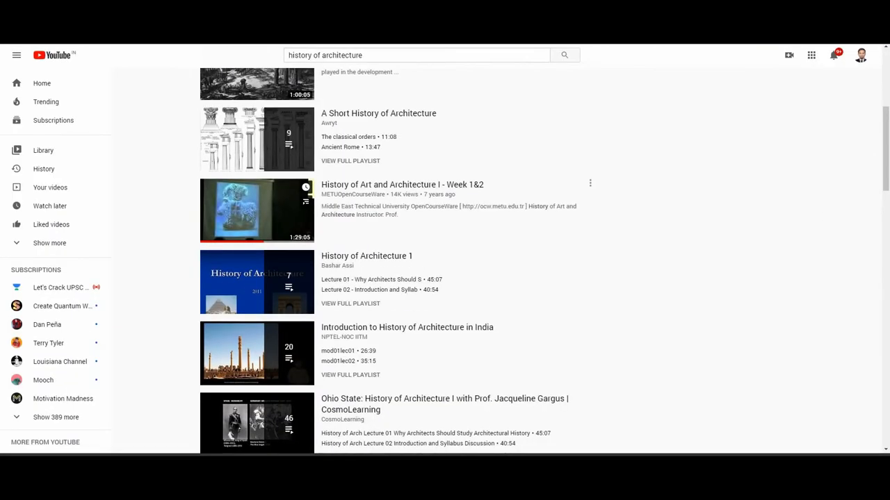
Browse the 46-lecture History of Architecture I playlist down to the Baroque lectures
scroll(down, 3)
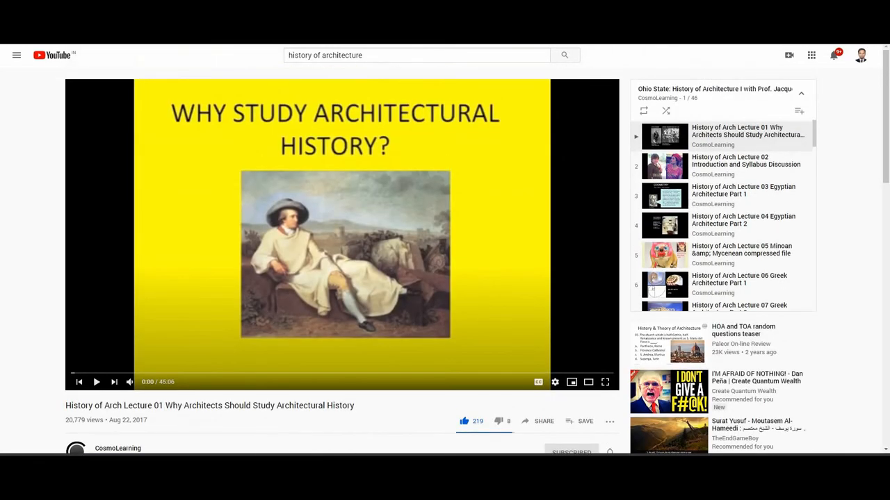
scroll(down, 3)
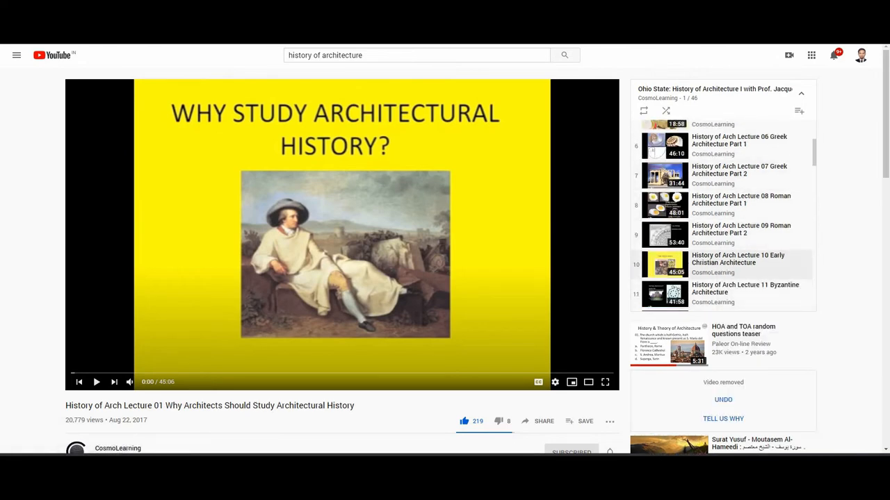
scroll(down, 3)
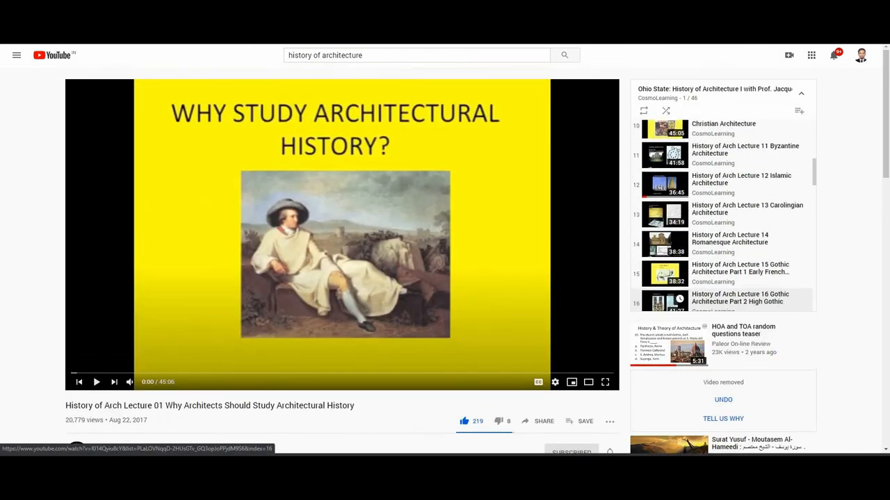
scroll(down, 3)
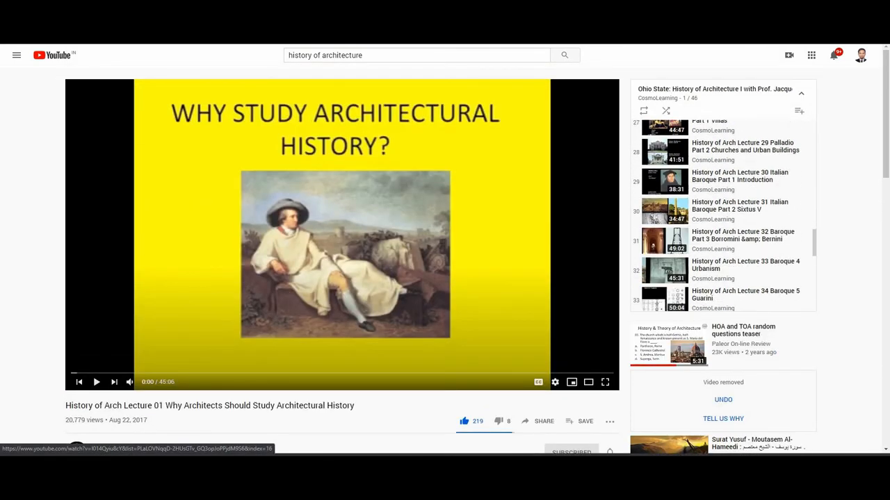